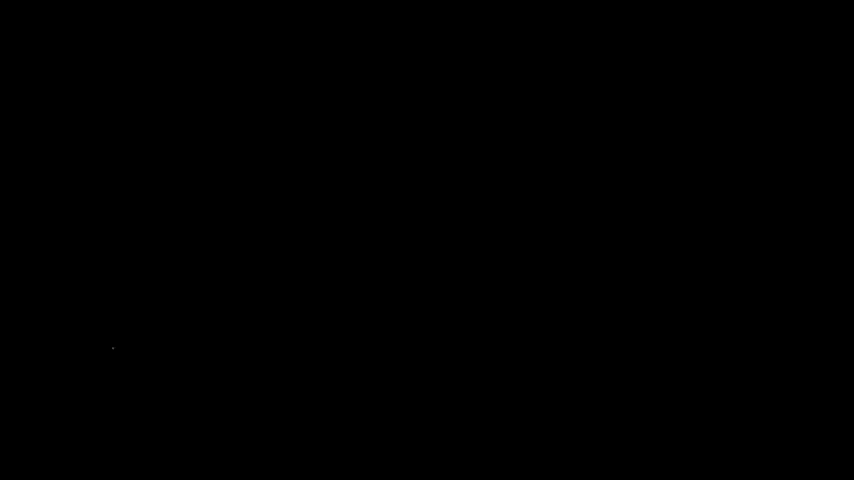
mouse_move(132, 354)
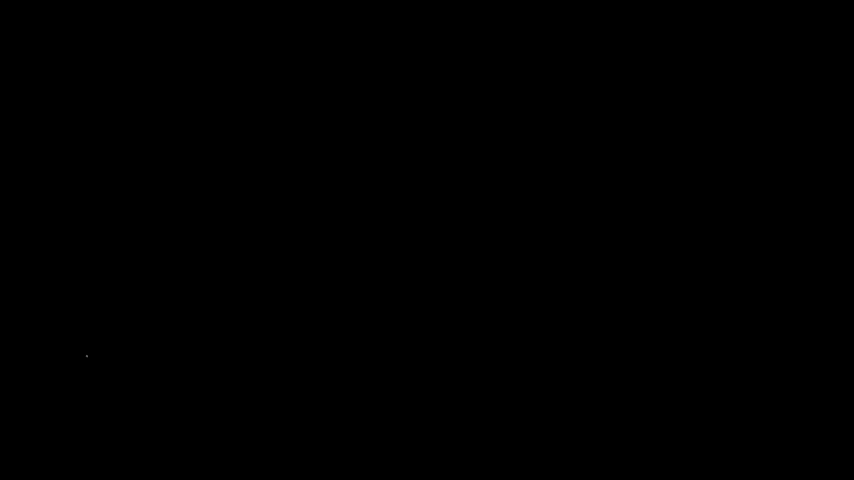
mouse_move(94, 352)
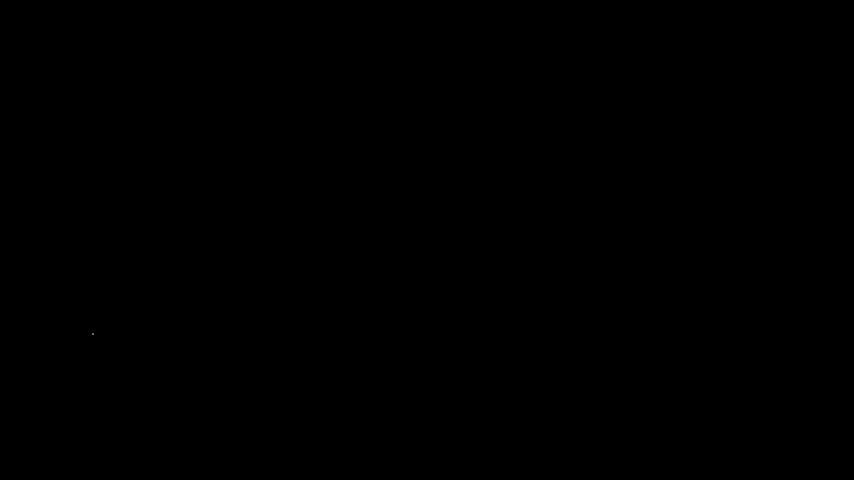
mouse_move(128, 336)
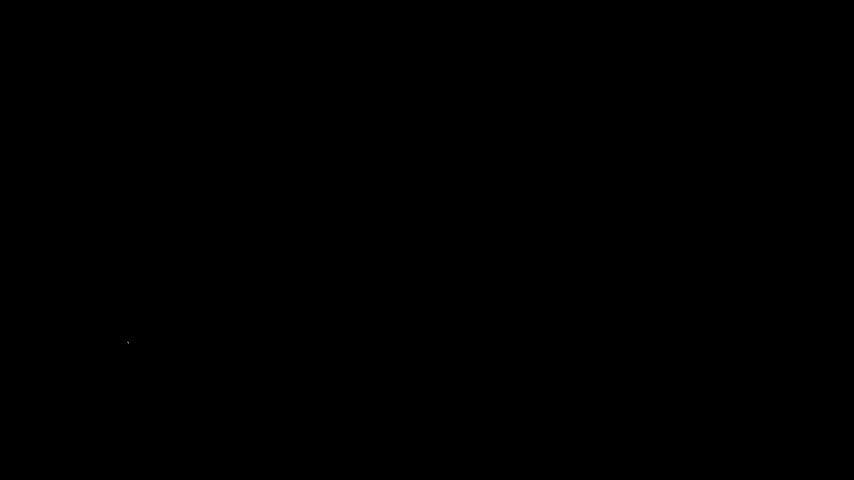
mouse_move(120, 348)
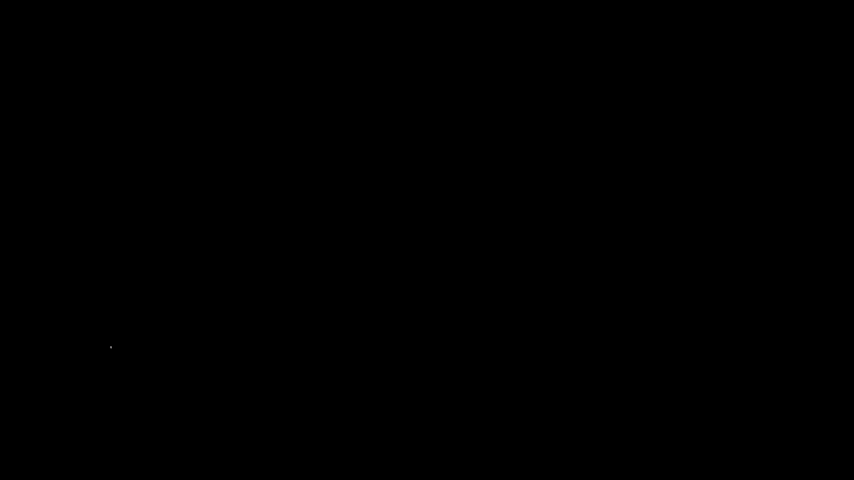
mouse_move(92, 368)
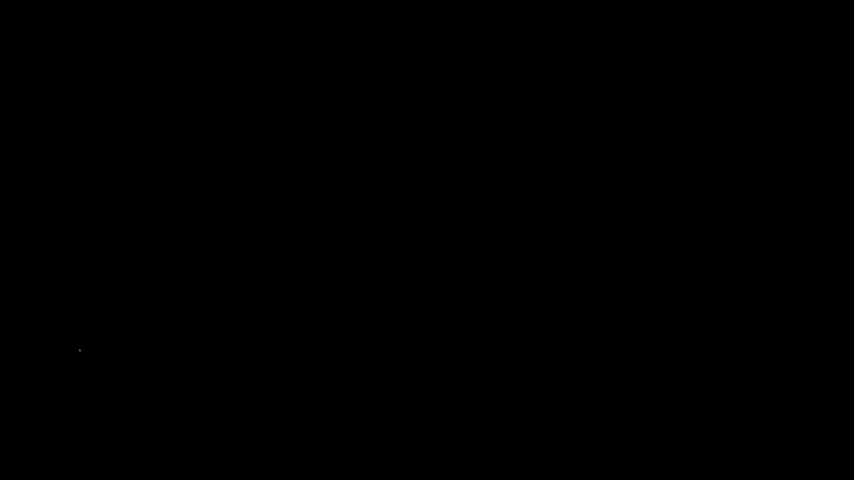
mouse_move(84, 356)
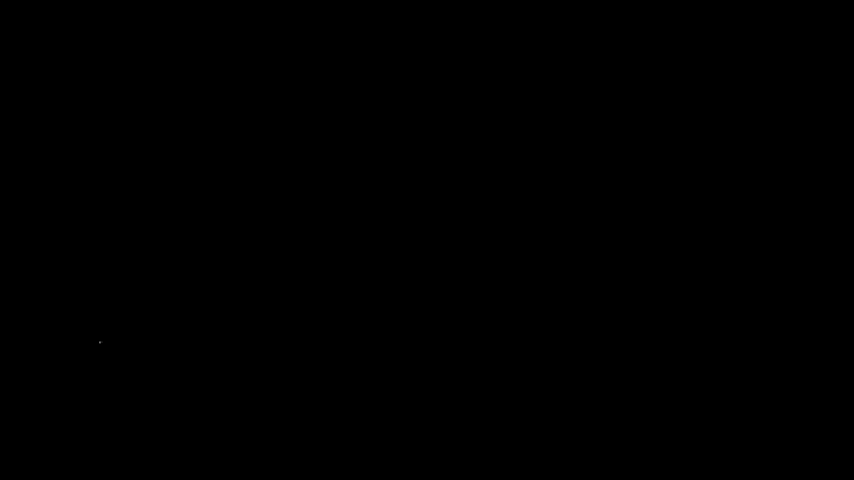
mouse_move(120, 348)
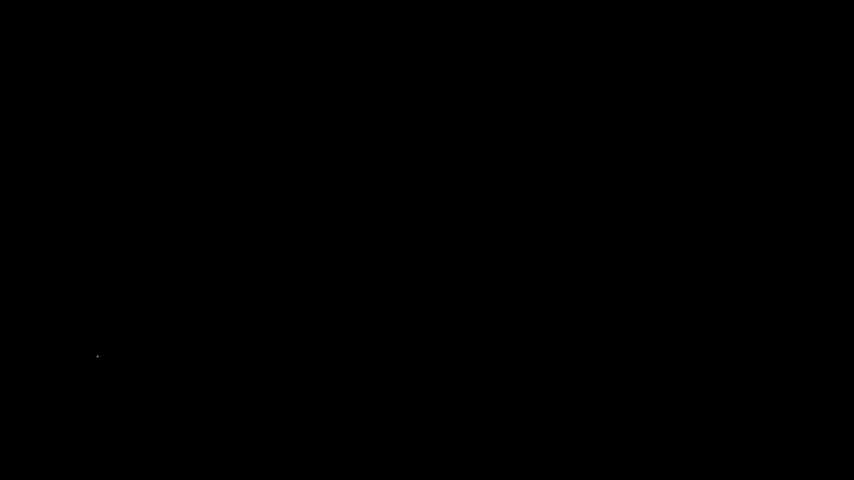
mouse_move(112, 356)
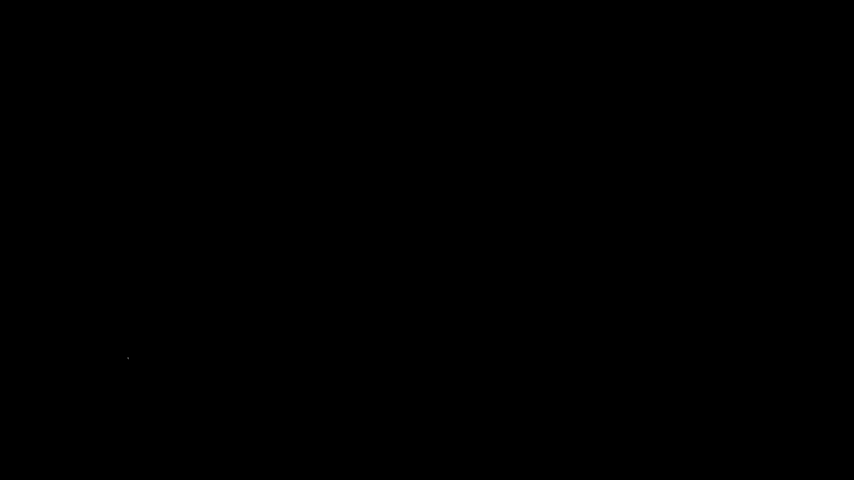
mouse_move(100, 356)
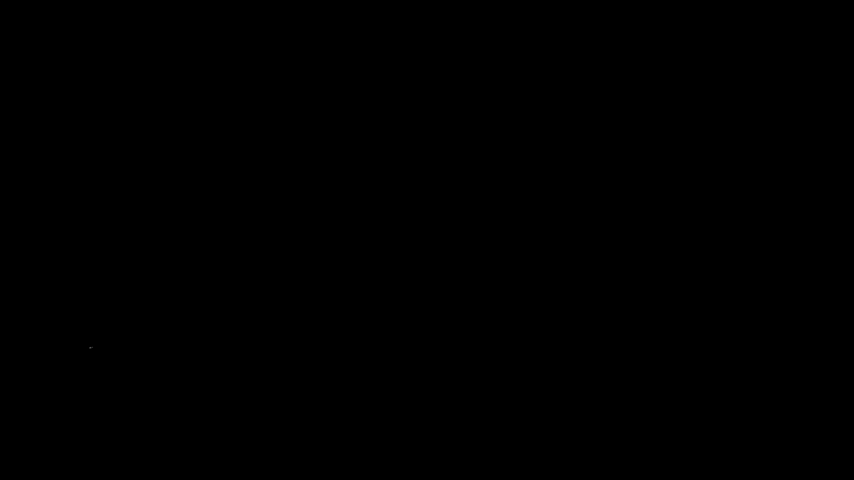
mouse_move(106, 344)
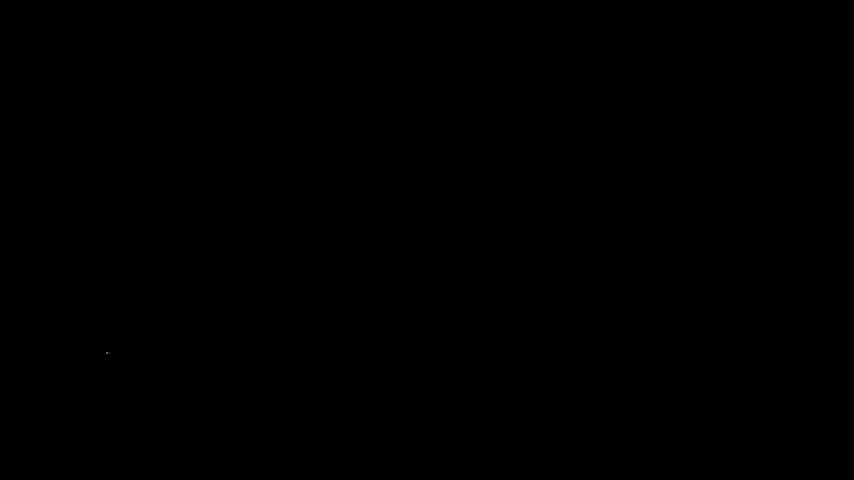
mouse_move(106, 350)
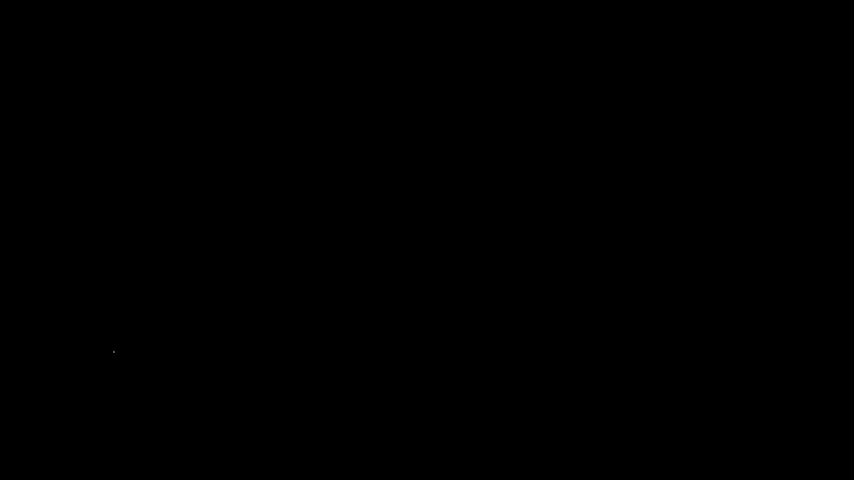
mouse_move(108, 348)
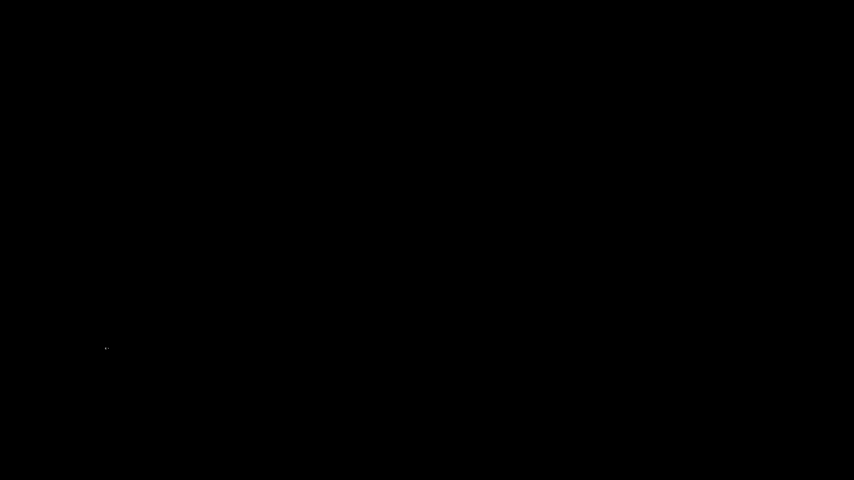
mouse_move(92, 356)
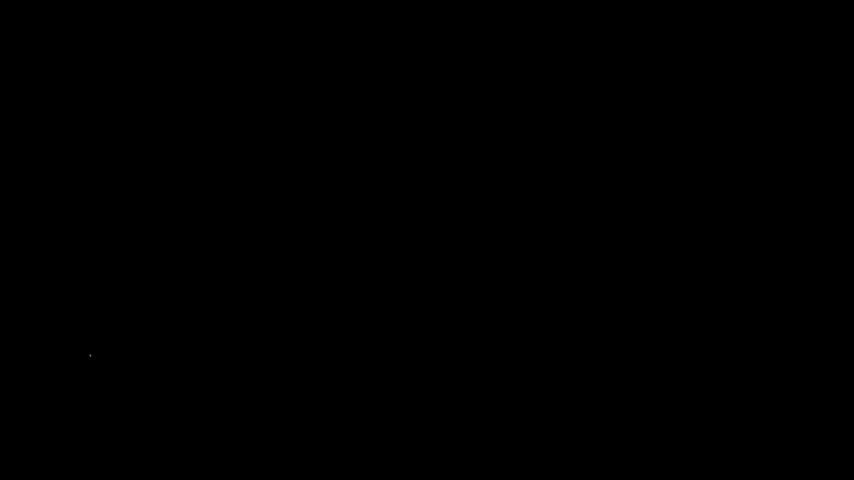